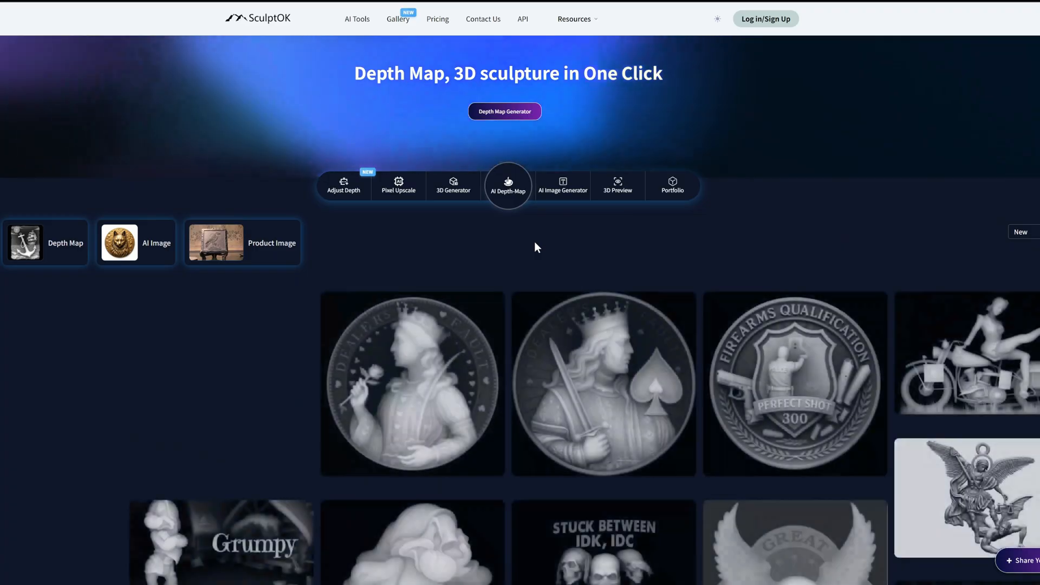
# Step: Start the AI Depth-Map generator from the SculptOK homepage
pyautogui.click(504, 111)
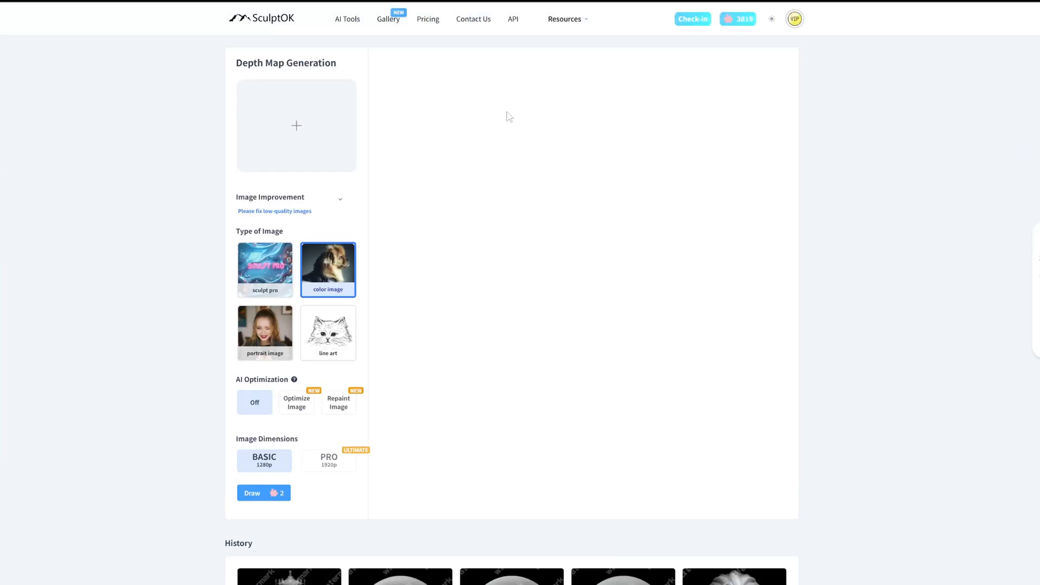
pyautogui.moveTo(362, 335)
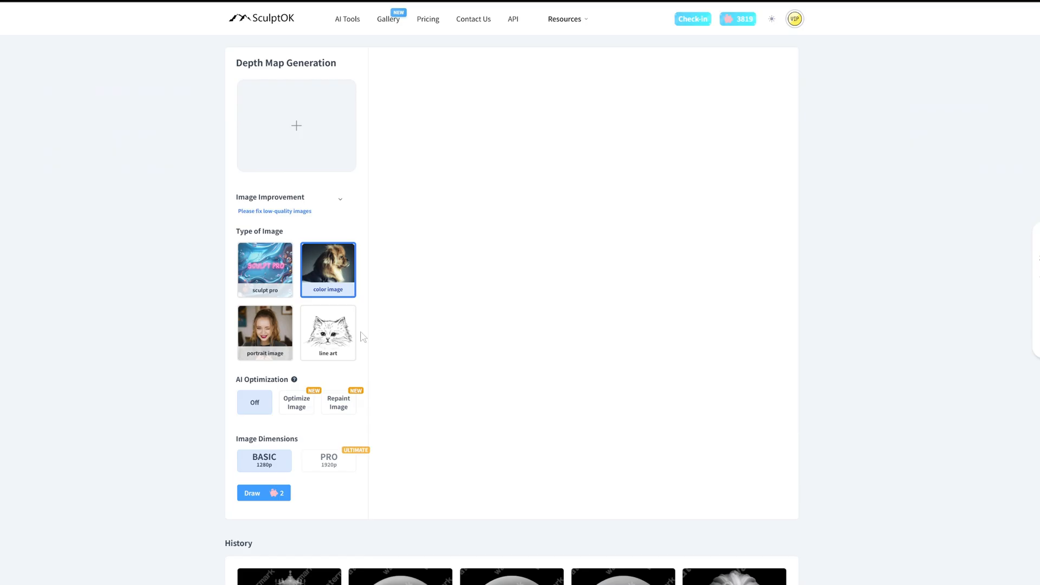
pyautogui.moveTo(352, 443)
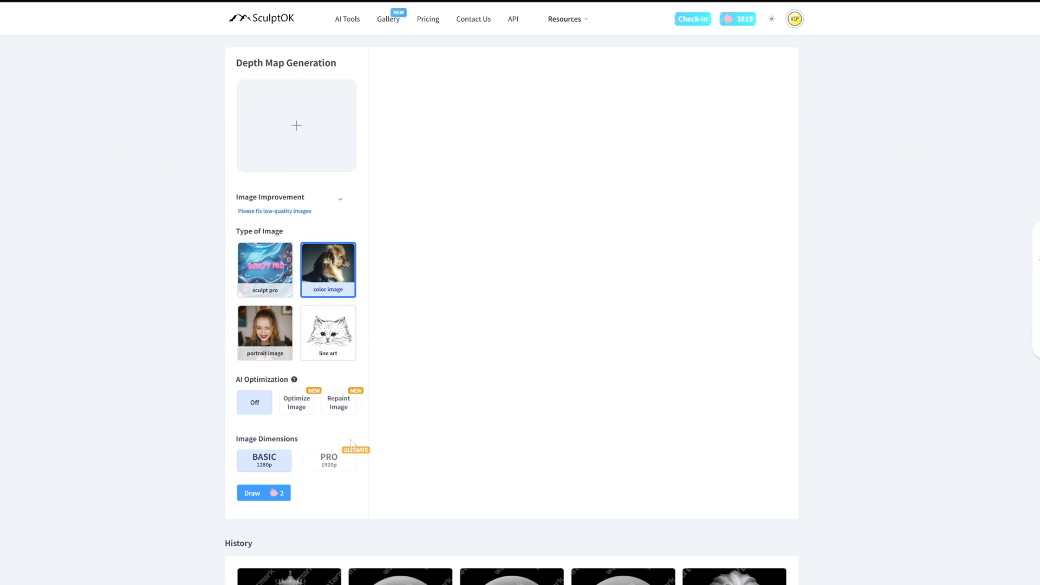
pyautogui.moveTo(224, 400)
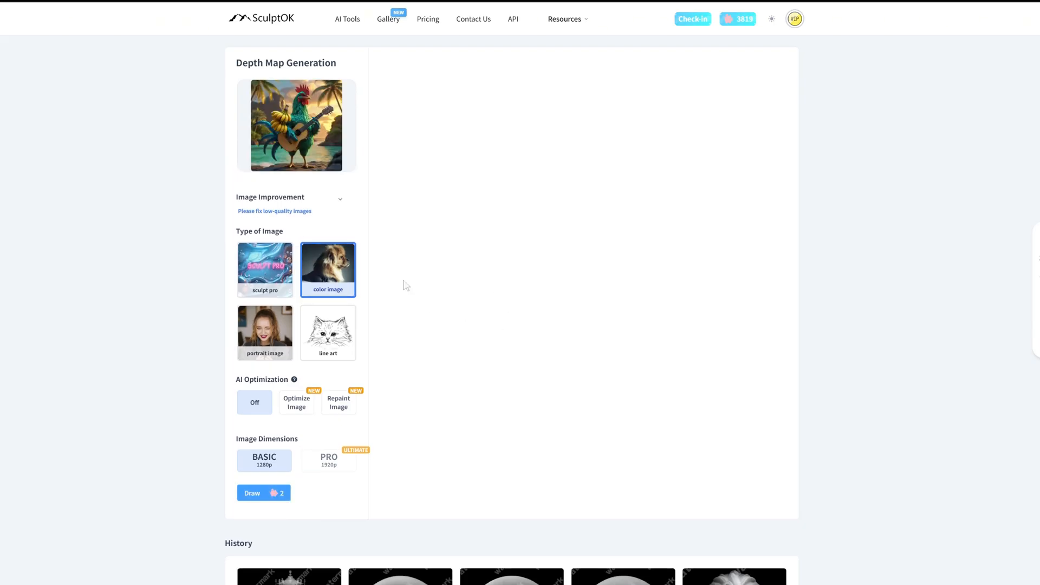
# Step: Generate a 16-bit Sculpt Pro optimized depth map of the rooster and enlarge the result
pyautogui.click(265, 268)
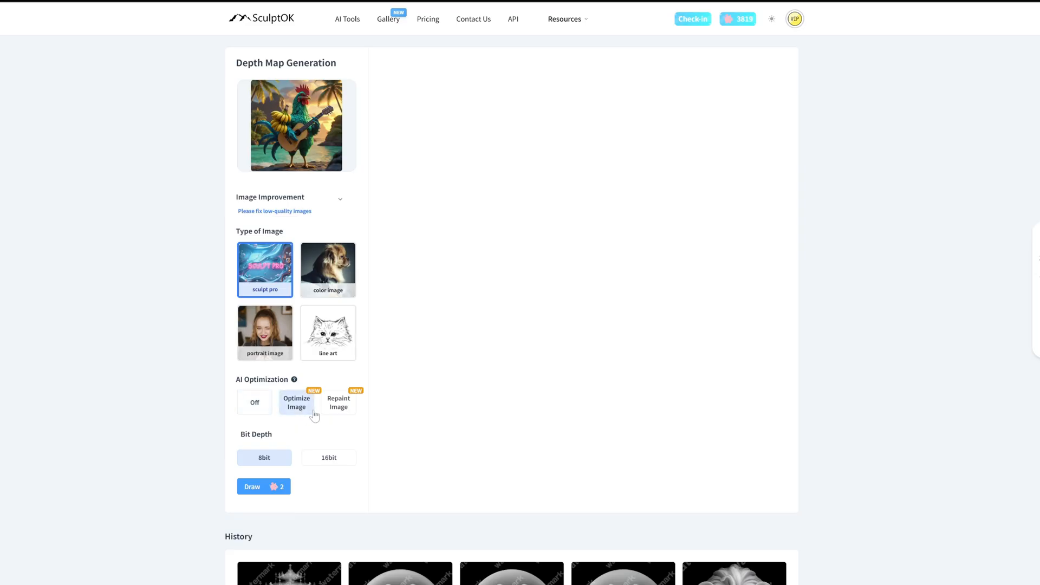
pyautogui.click(263, 486)
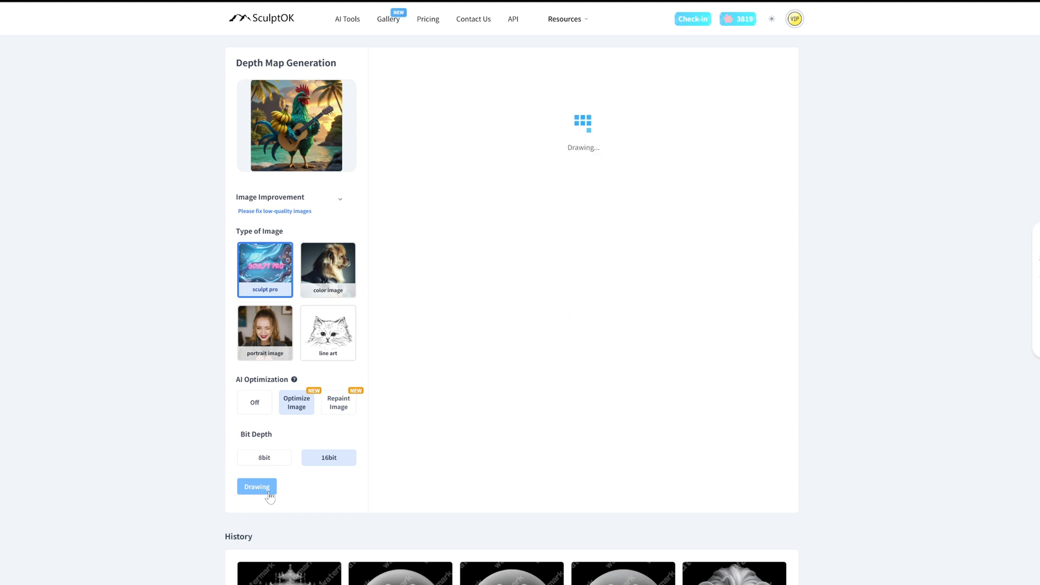
pyautogui.click(257, 487)
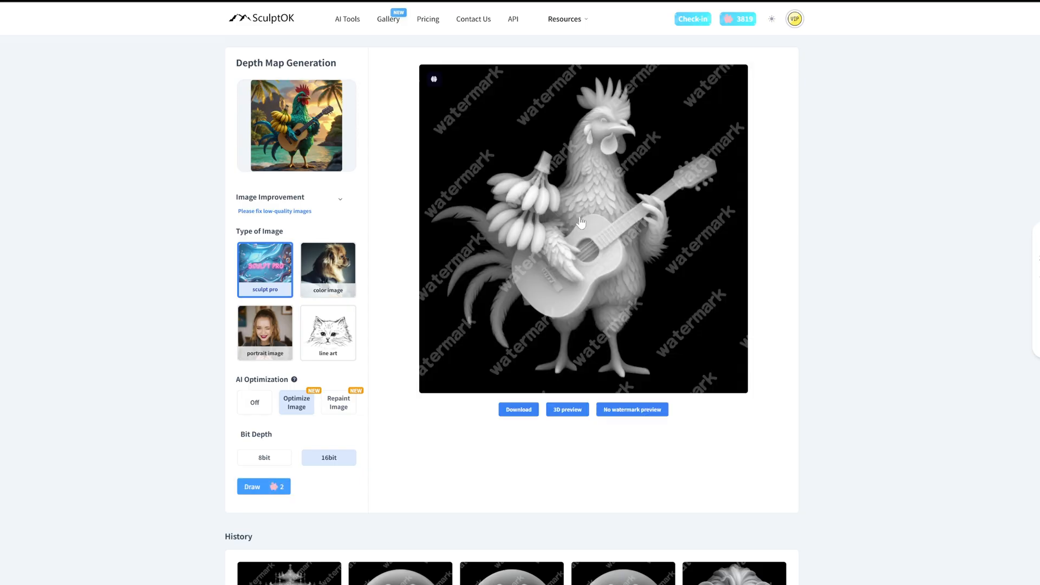
pyautogui.click(582, 229)
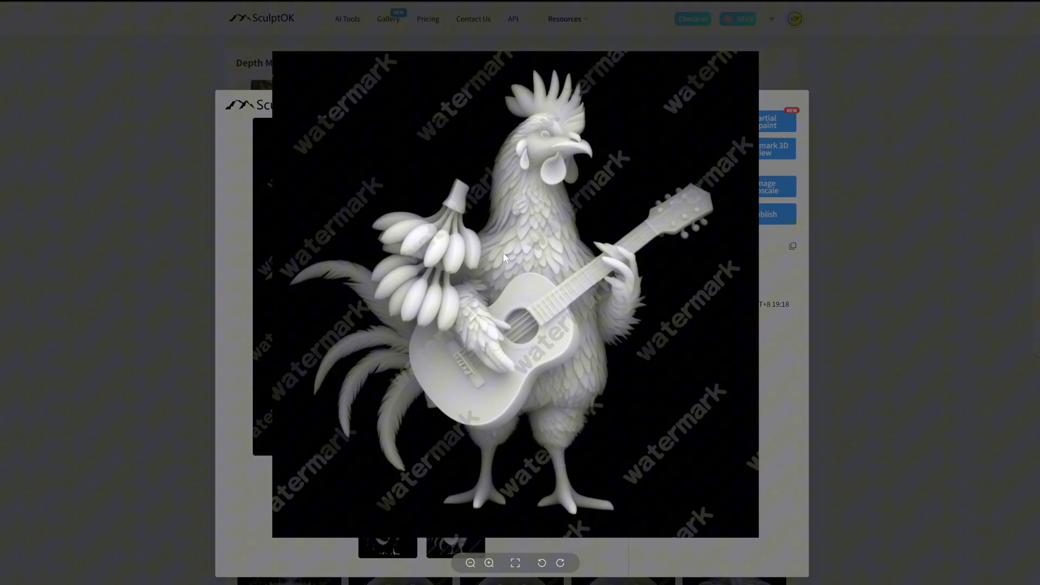
# Step: Preview the rooster depth map as a 3D lithophane relief, then return to its details
pyautogui.click(757, 149)
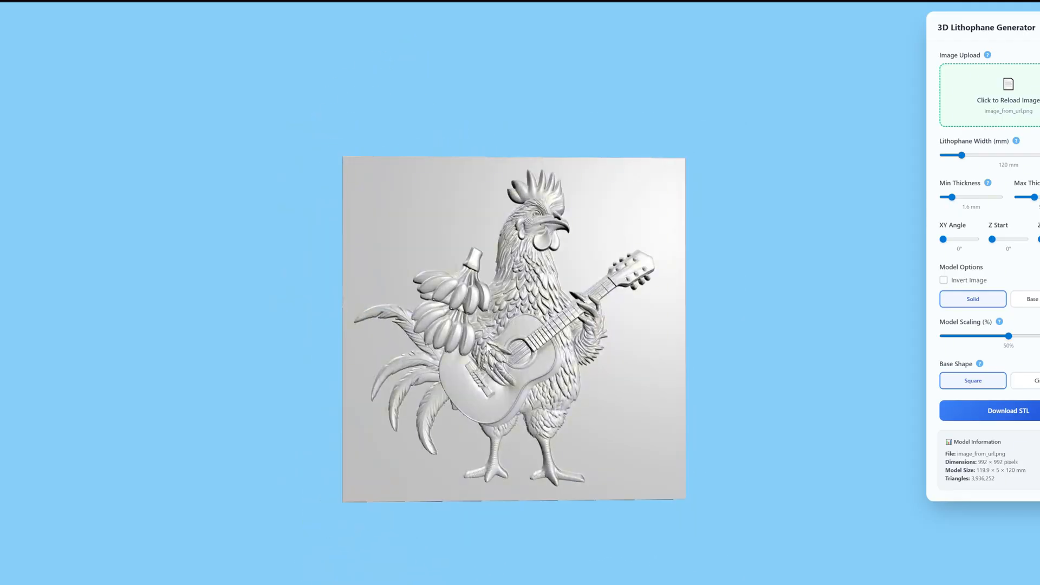
pyautogui.click(1031, 299)
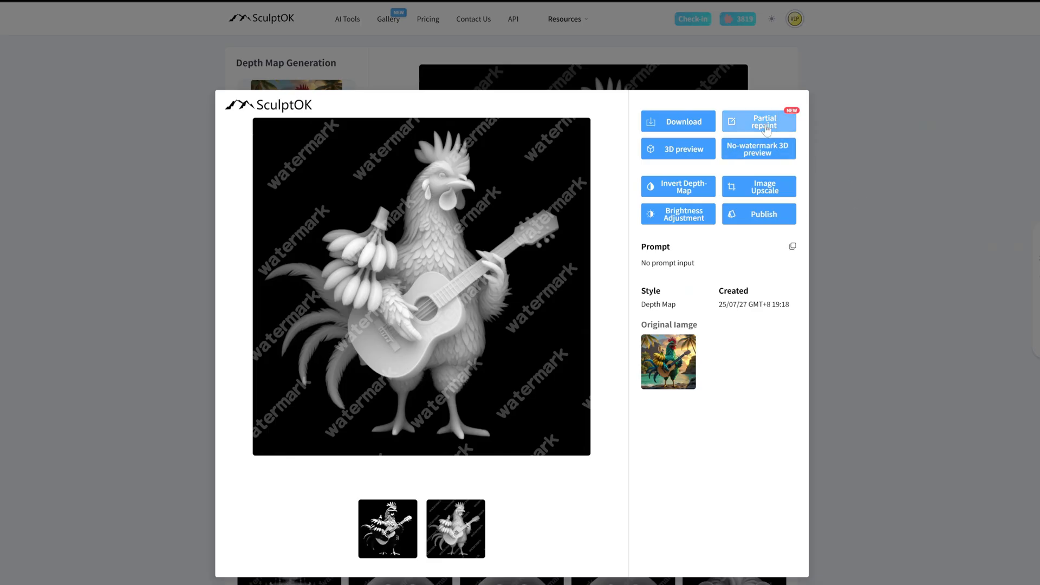
# Step: Partially repaint with prompt 'Replace the chicken playing the guitar with the chicken playing the piano'
pyautogui.click(758, 121)
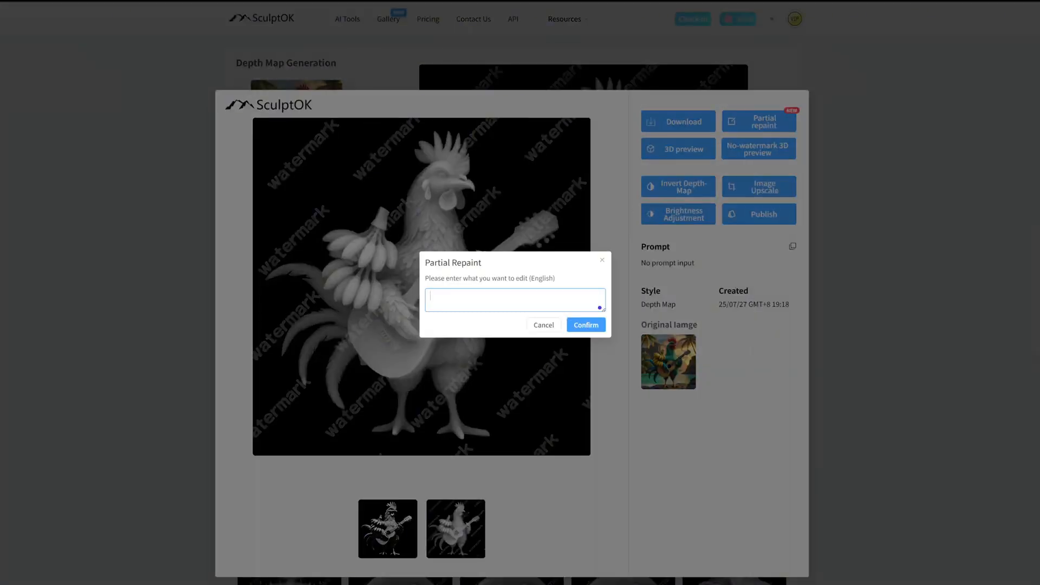
pyautogui.write('Replace the chicken playing the guitar with the chicken playing the piano')
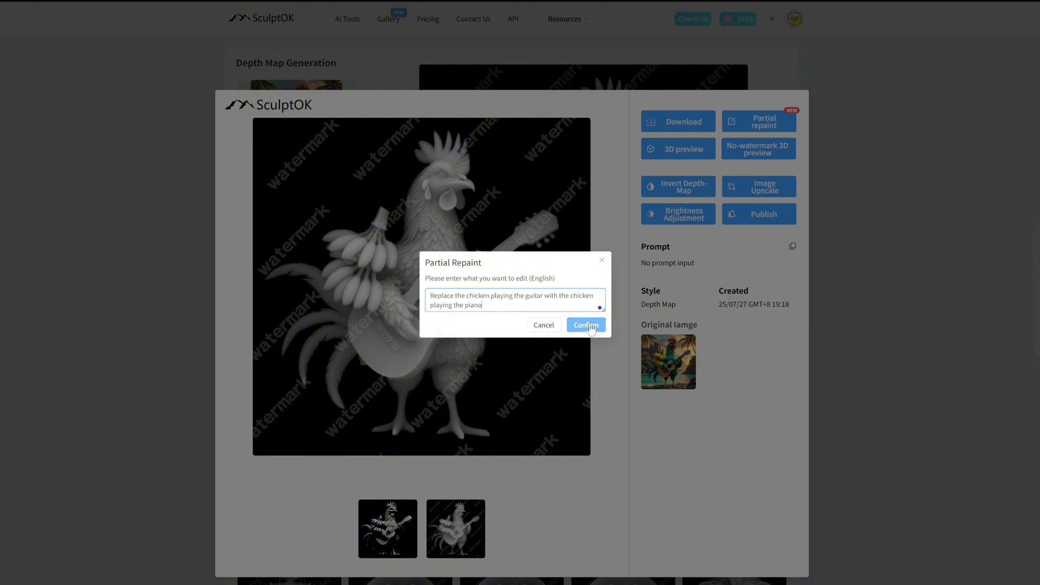
pyautogui.click(585, 325)
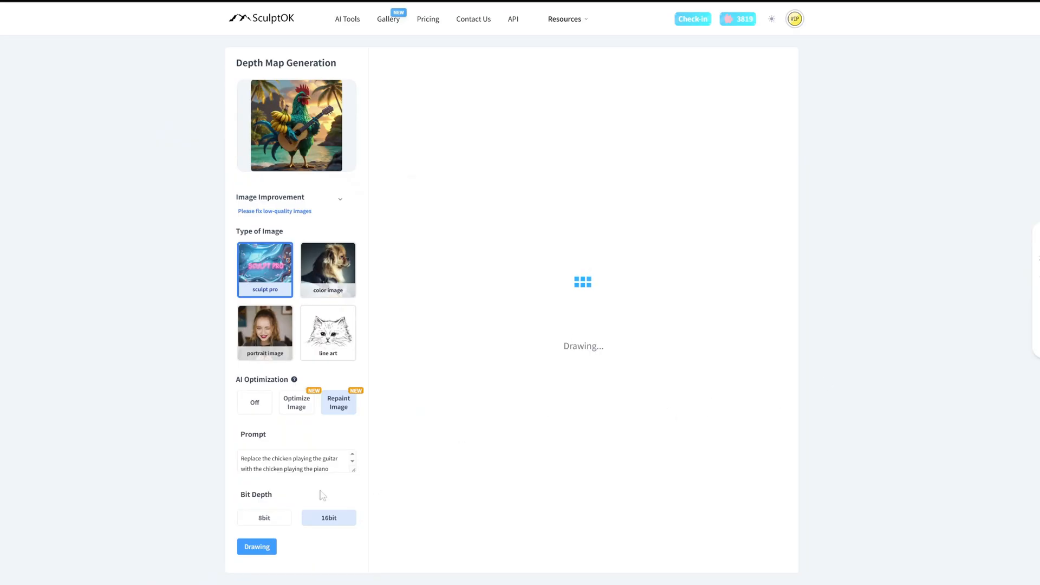
pyautogui.click(257, 546)
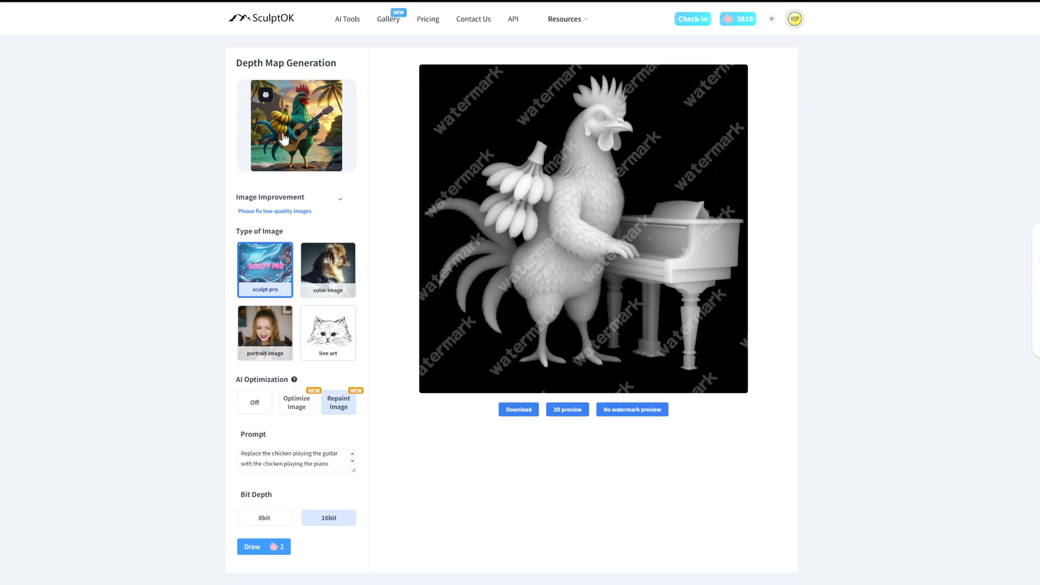
# Step: Download the piano rooster depth map as watermark-free HD and view the saved image
pyautogui.click(582, 228)
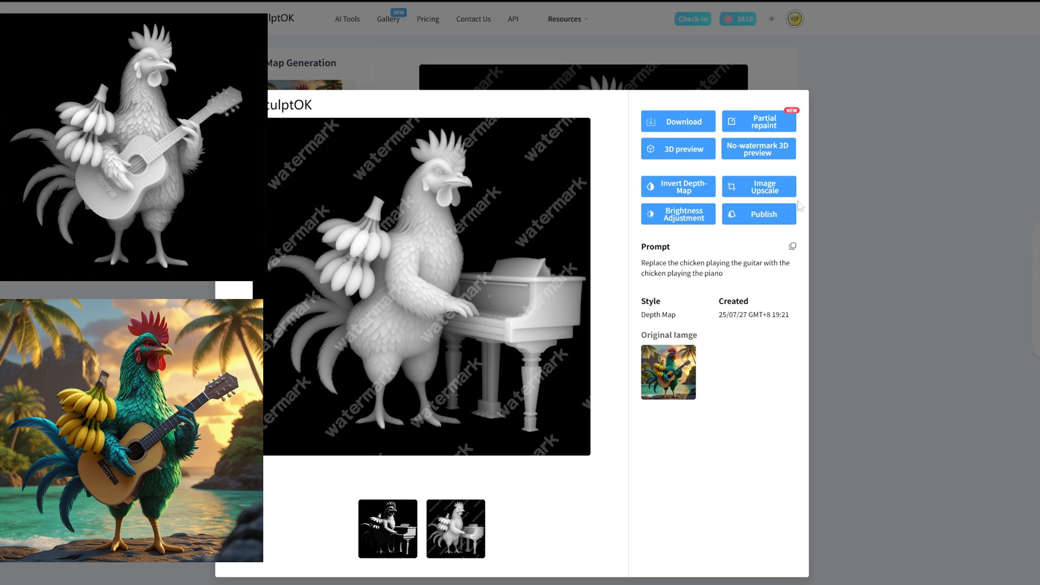
pyautogui.click(677, 120)
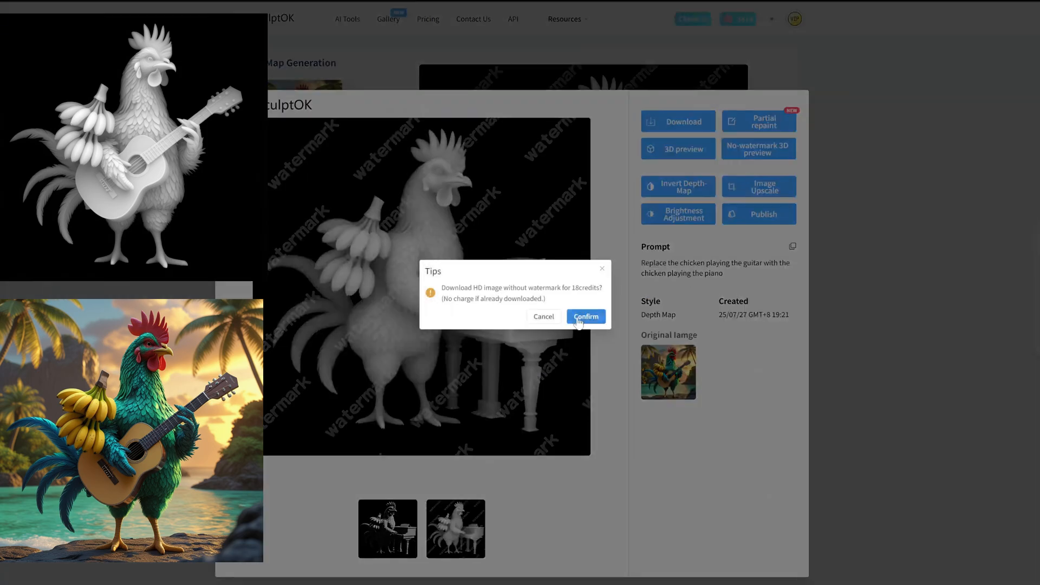
pyautogui.click(585, 316)
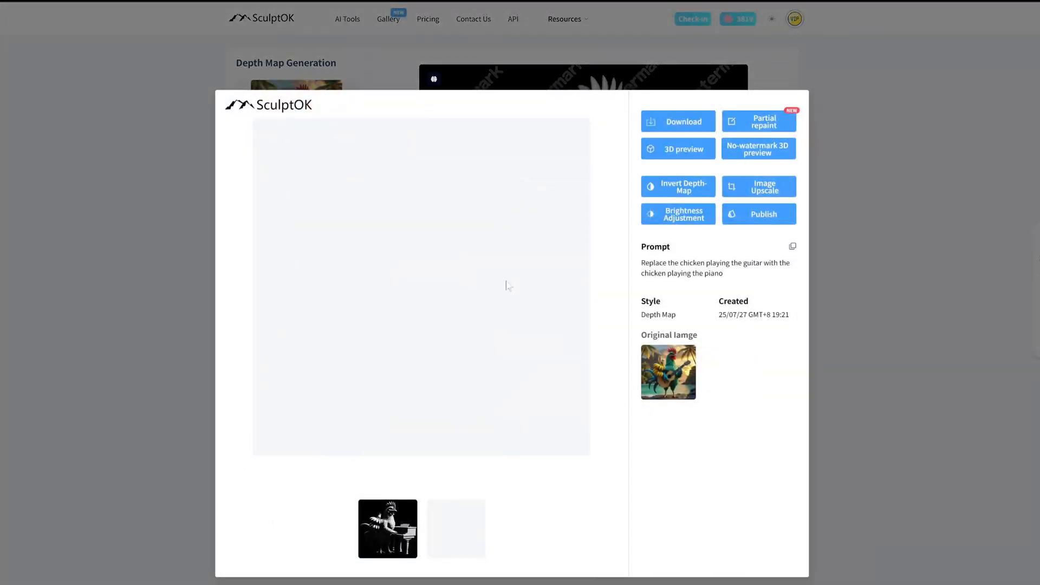
pyautogui.click(455, 527)
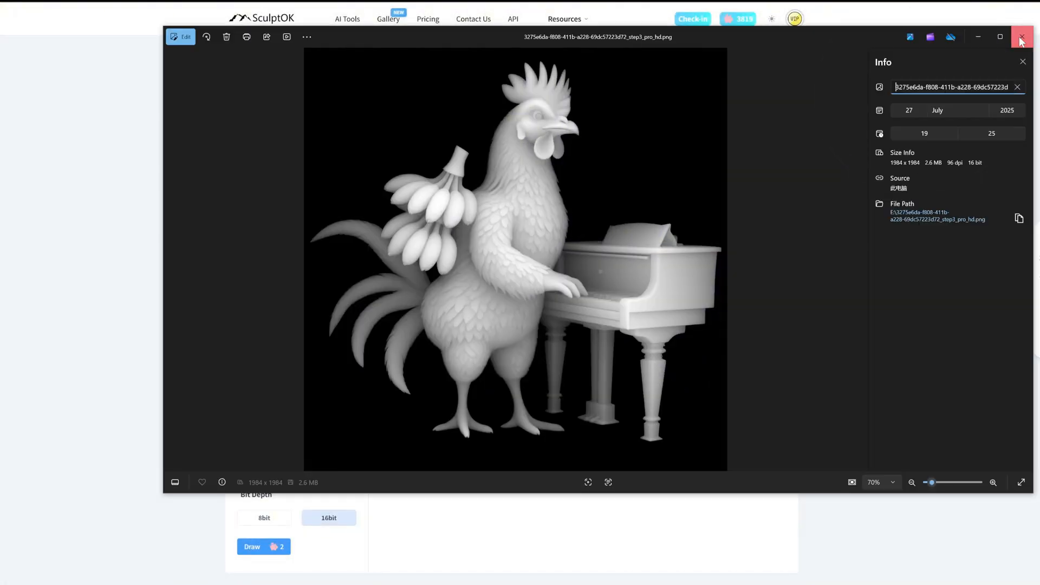
# Step: Close the downloaded 16-bit piano rooster PNG in Windows Photos
pyautogui.click(1021, 36)
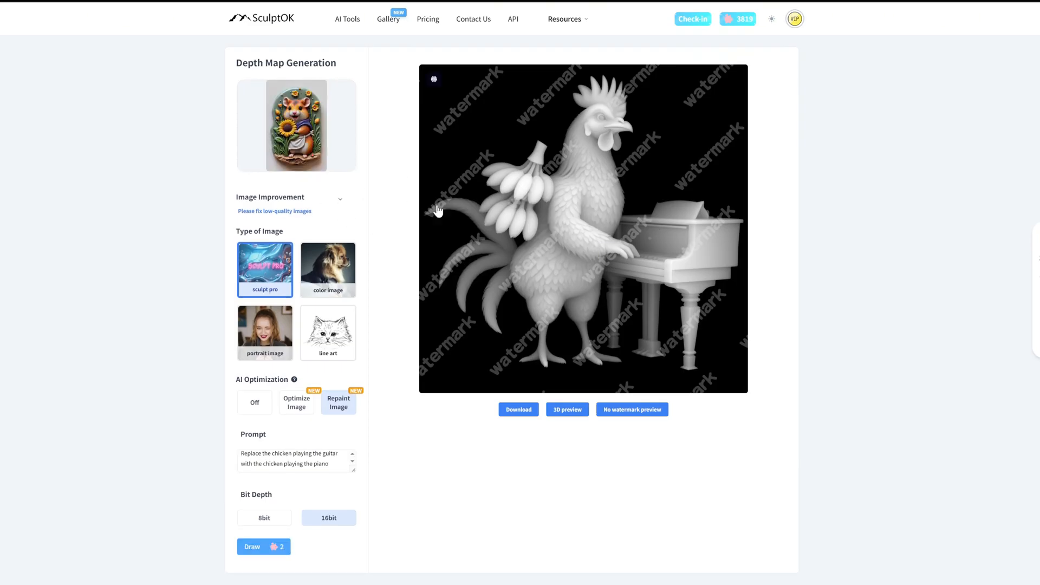
# Step: Submit a colour-image Optimize + Repaint of the sunflower relief replacing the mouse with a corgi
pyautogui.click(327, 269)
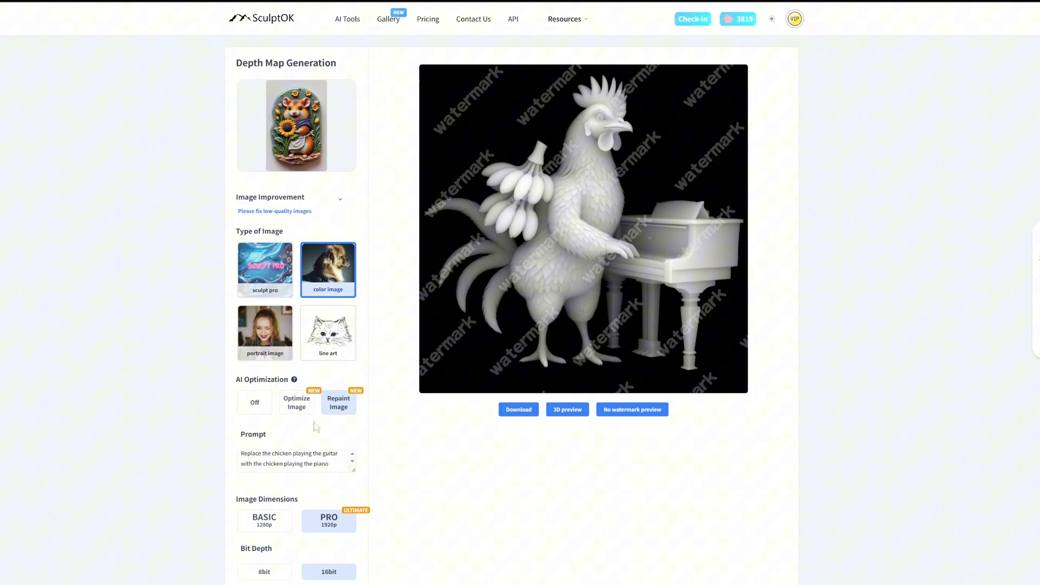
pyautogui.click(296, 401)
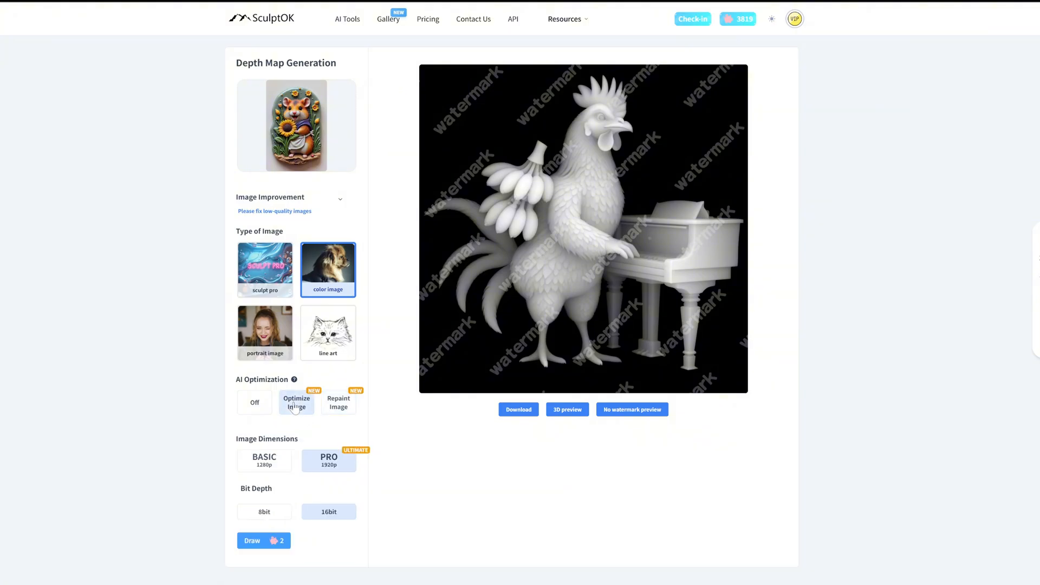
pyautogui.click(264, 511)
pyautogui.write('Replace the mouse in the picture with a corgi')
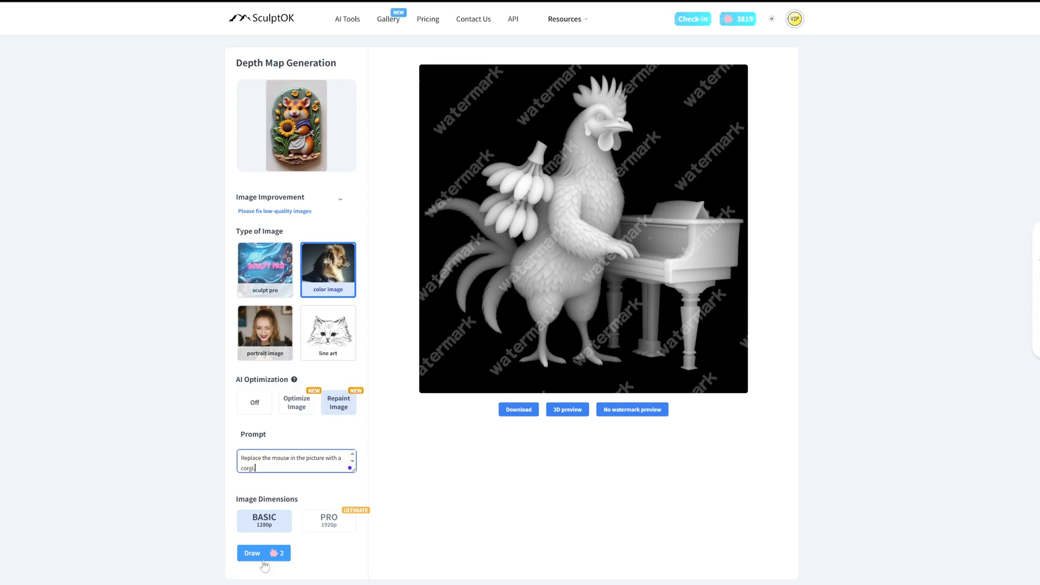
pyautogui.click(263, 552)
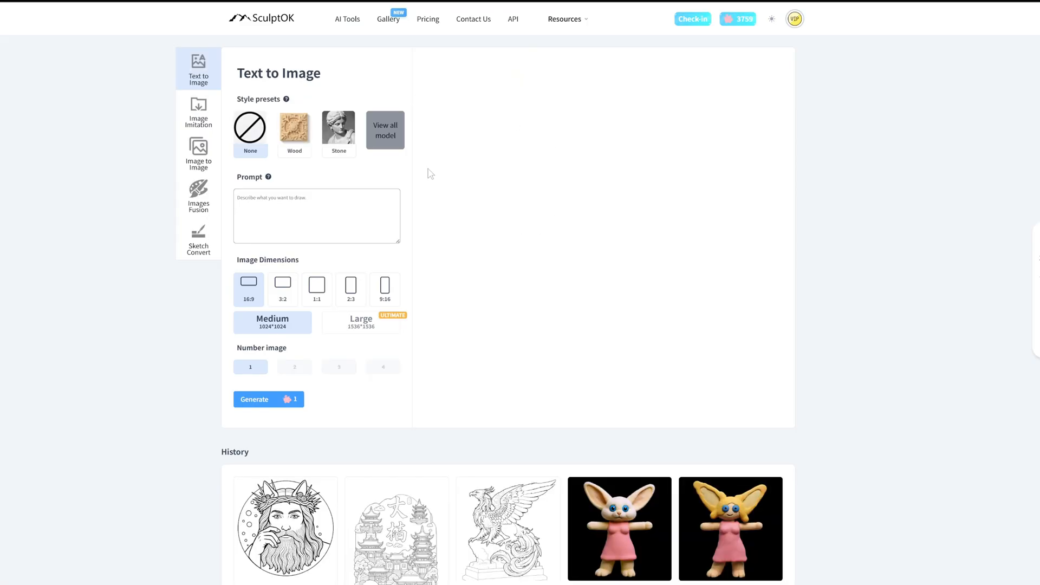
# Step: Use Image to Image on the cat coin with a dog prompt to generate a gold dog coin
pyautogui.click(197, 153)
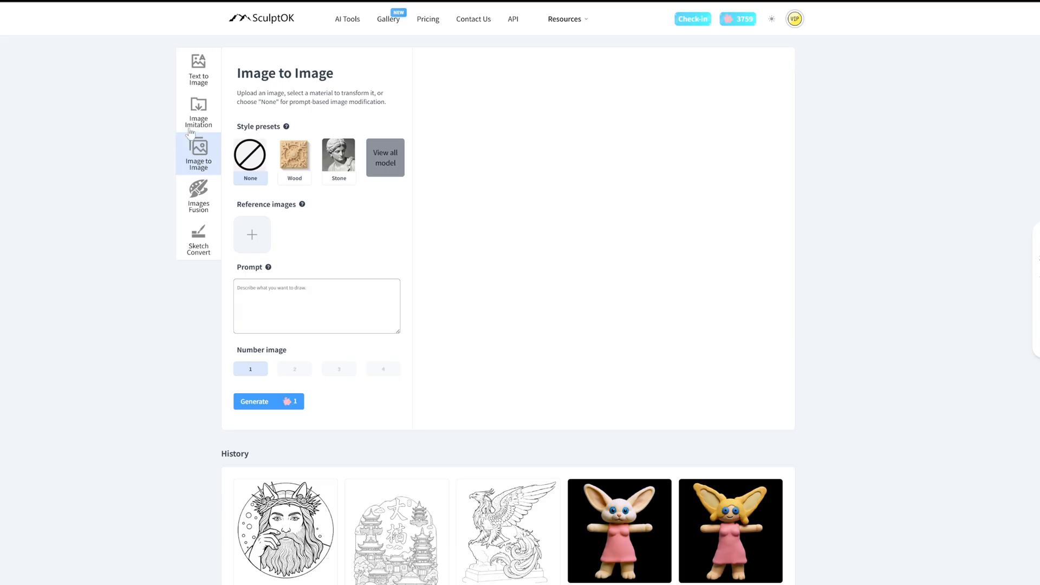
pyautogui.click(252, 234)
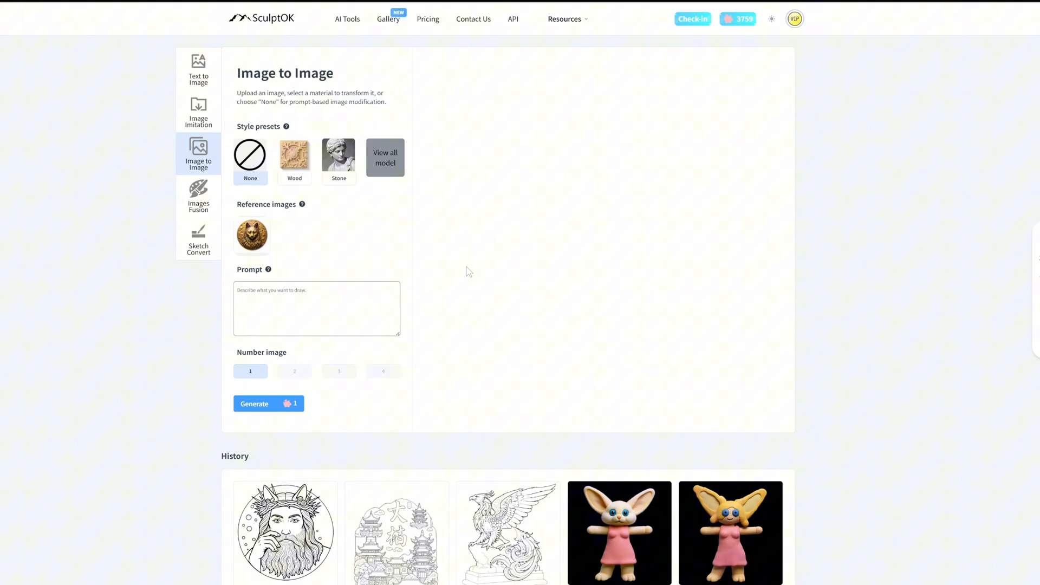
pyautogui.click(385, 157)
pyautogui.write('Replace the cat in the picture with a dog')
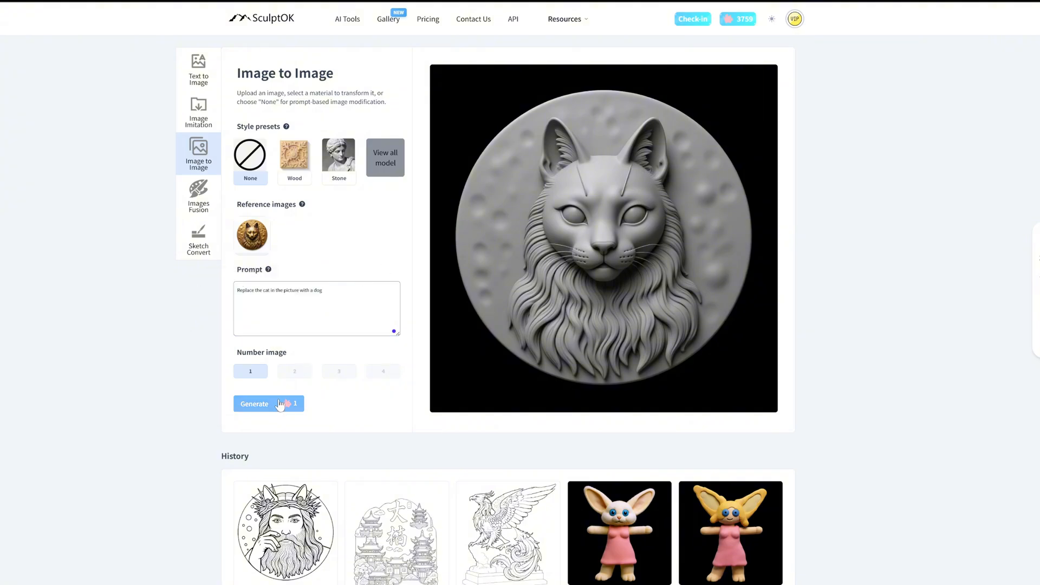
pyautogui.click(254, 403)
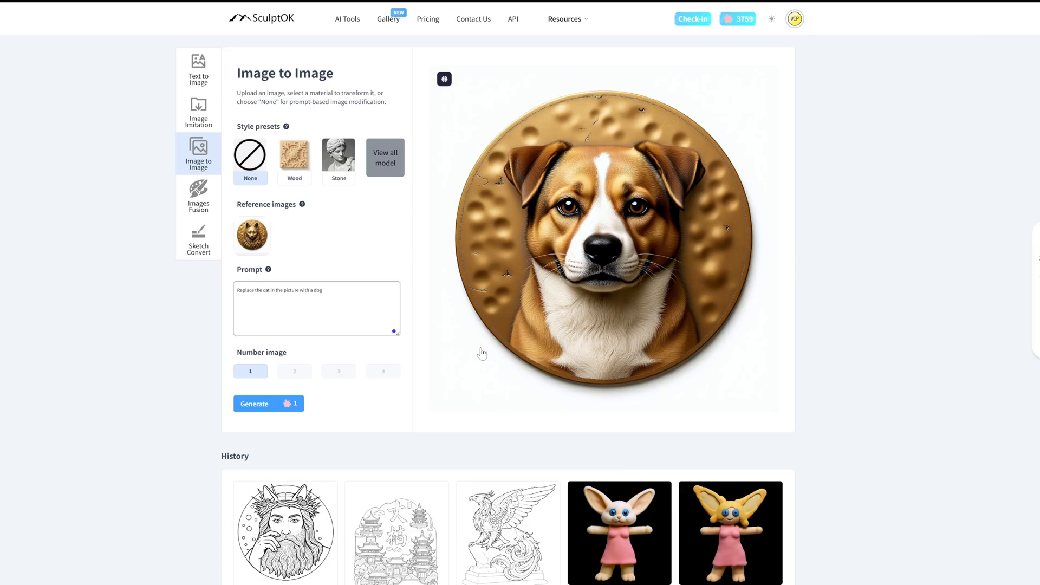
pyautogui.click(197, 238)
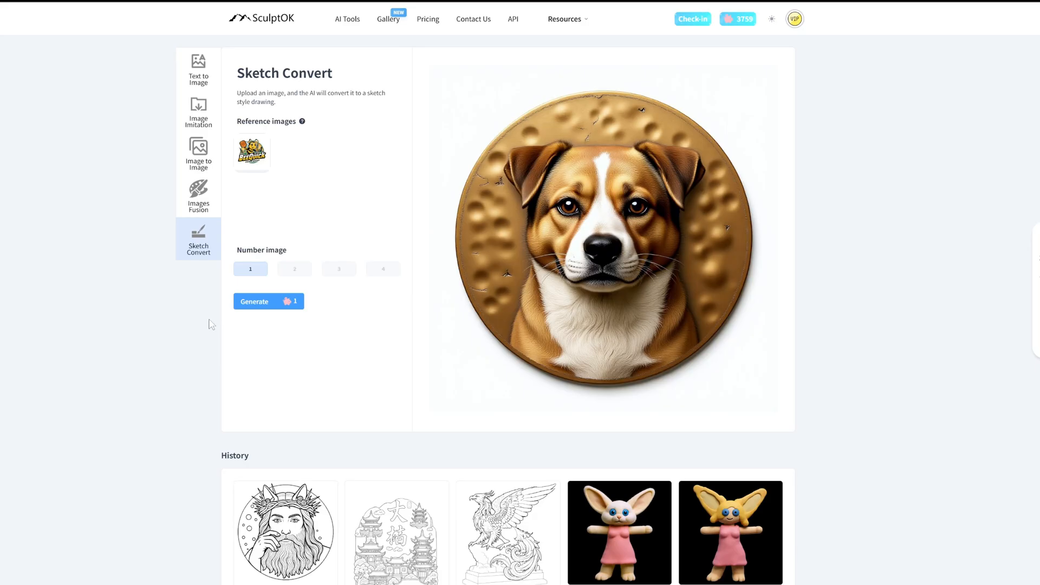
# Step: Convert the BeeQuick logo to a Centerline DXF vector in the Image to Vector converter
pyautogui.click(268, 301)
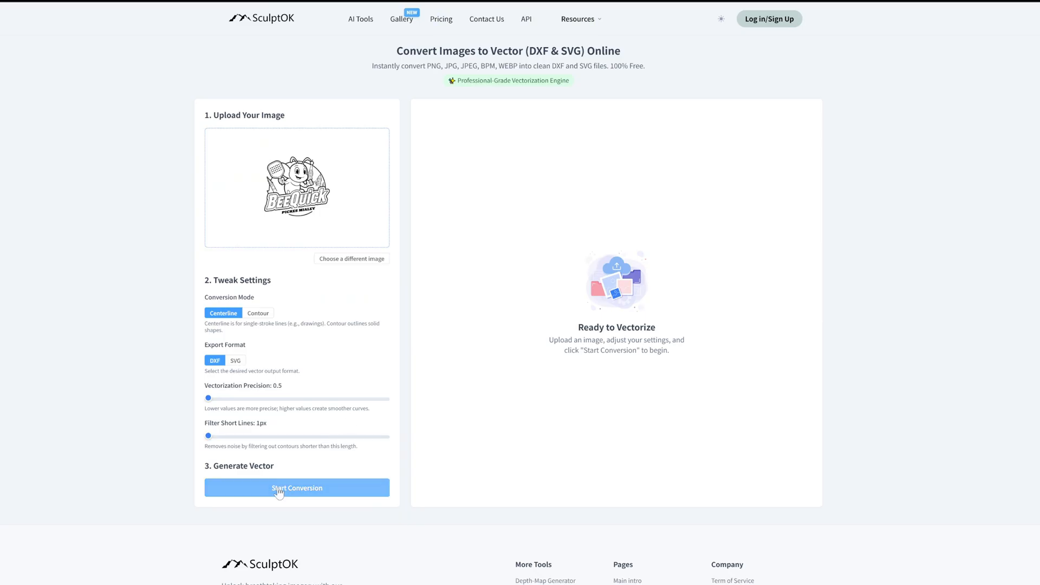
pyautogui.click(296, 487)
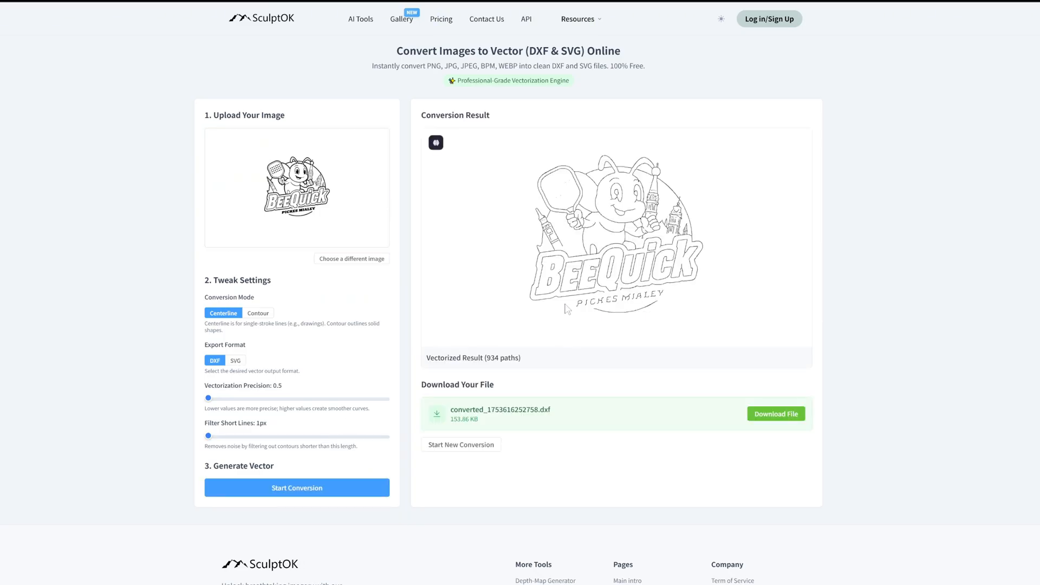